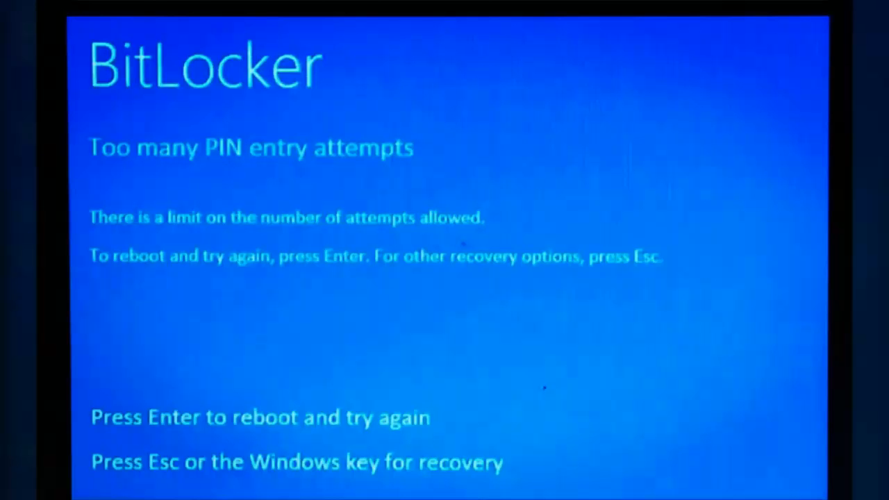
Dismiss the too-many-PIN-attempts lockout to reach the BitLocker recovery key prompt.
{"action": "key", "text": "enter"}
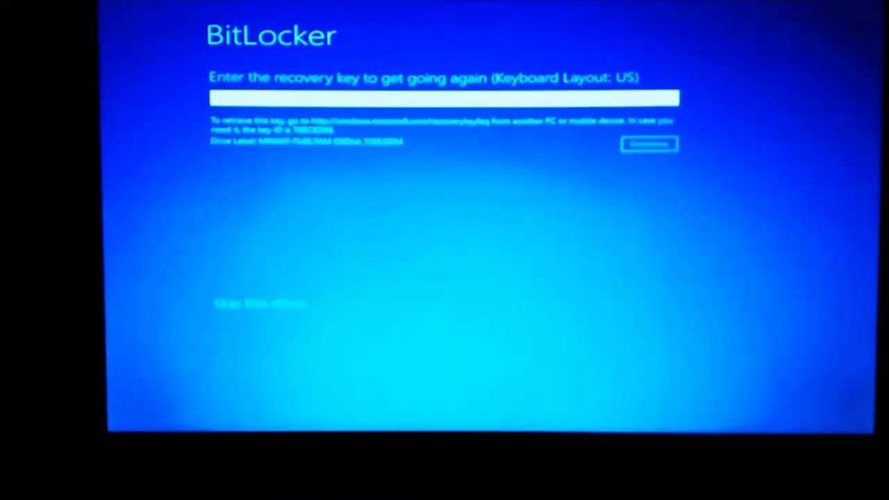
Choose 'Skip this drive' instead of entering the BitLocker recovery key.
{"action": "left_click", "coordinate": [259, 303]}
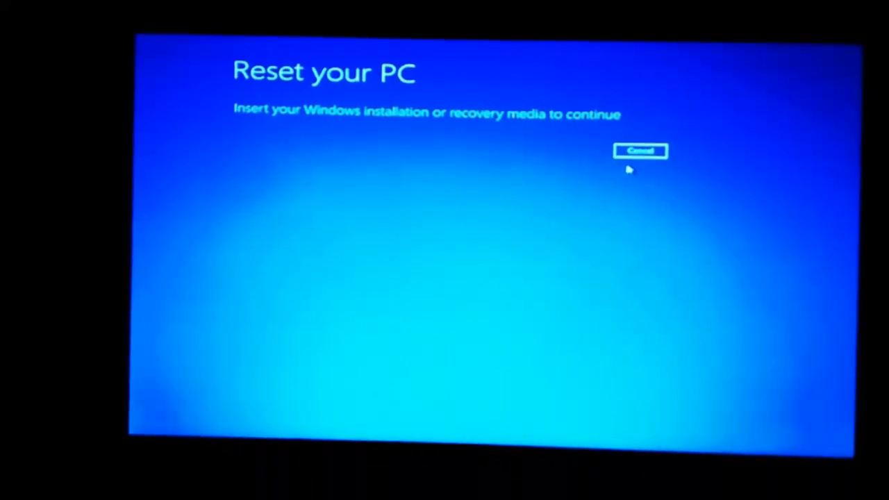
Cancel the Reset your PC notice that requires installation media.
{"action": "left_click", "coordinate": [638, 151]}
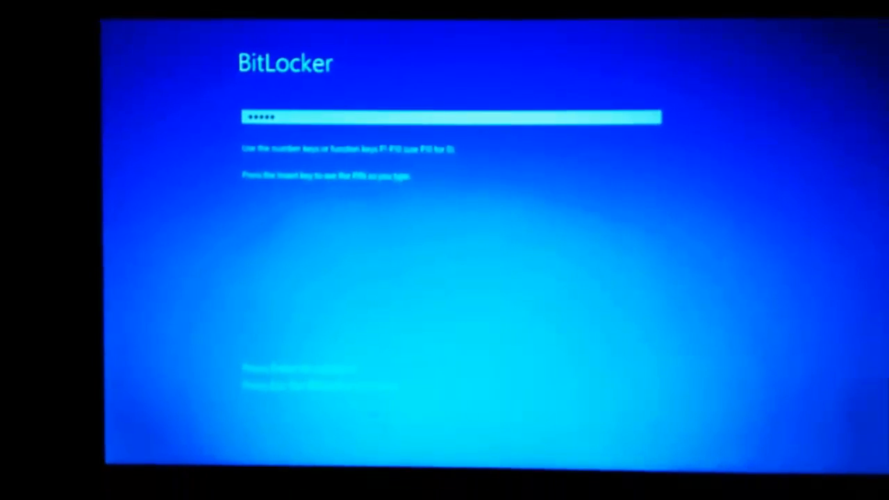
Submit the entered BitLocker PIN so Windows boots.
{"action": "key", "text": "Enter"}
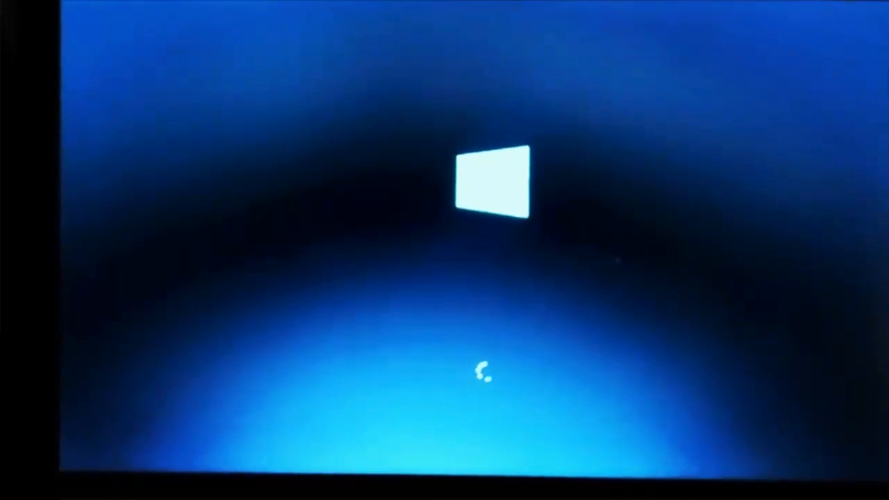